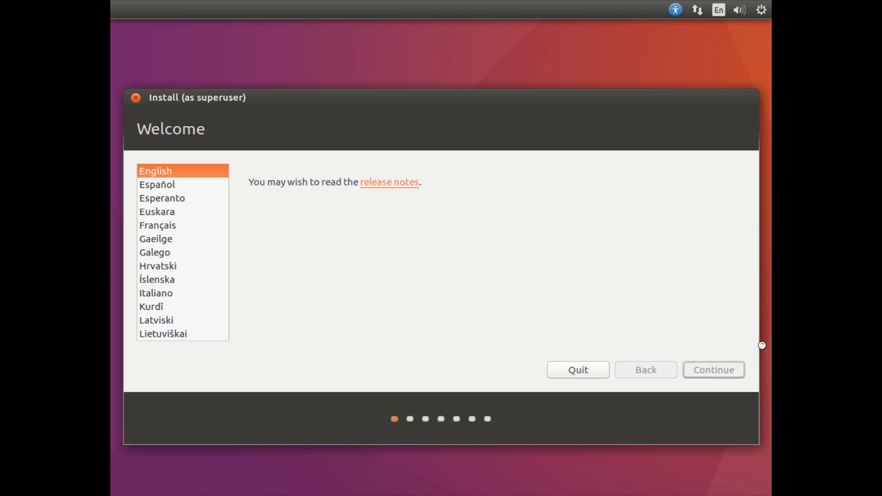
Proceed through the installer in English with third-party graphics and media software ticked, English (US) keyboard and user details
{"action": "left_click", "coordinate": [713, 369]}
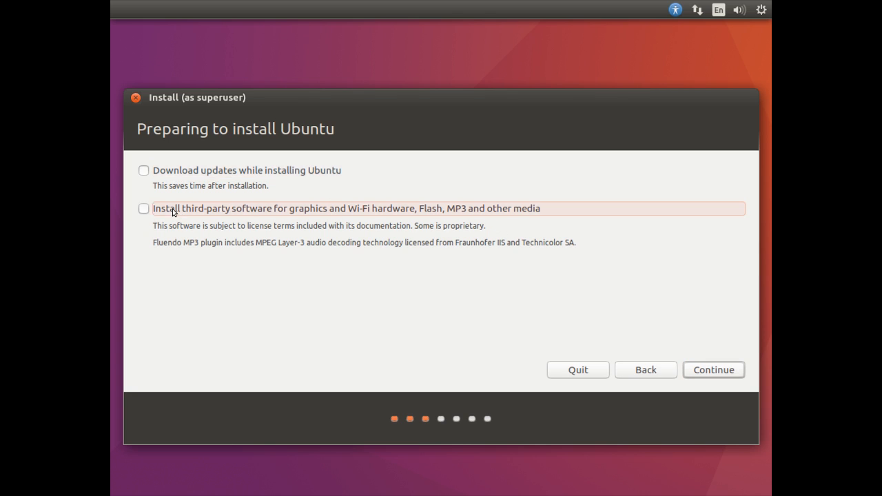
{"action": "left_click", "coordinate": [143, 208]}
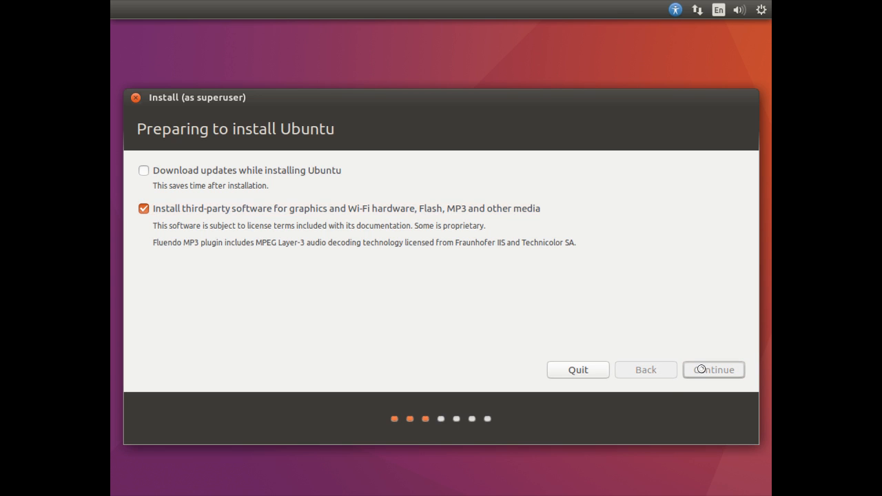
{"action": "left_click", "coordinate": [714, 369]}
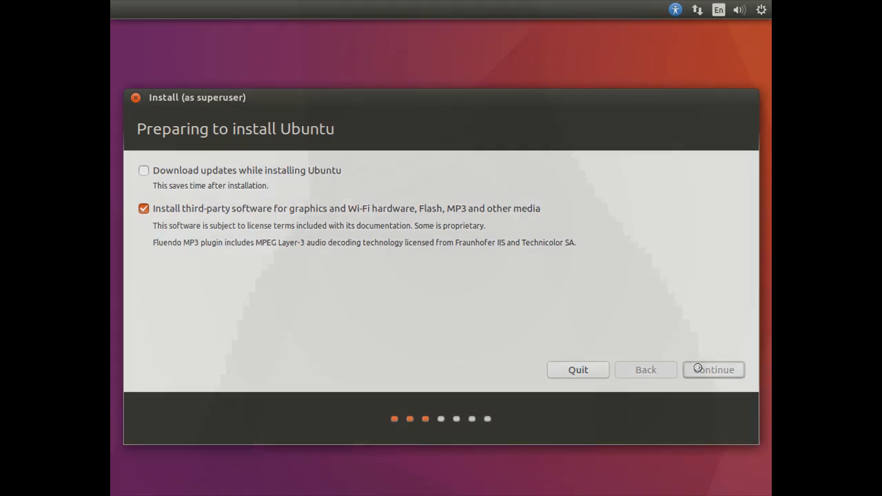
{"action": "left_click", "coordinate": [713, 369]}
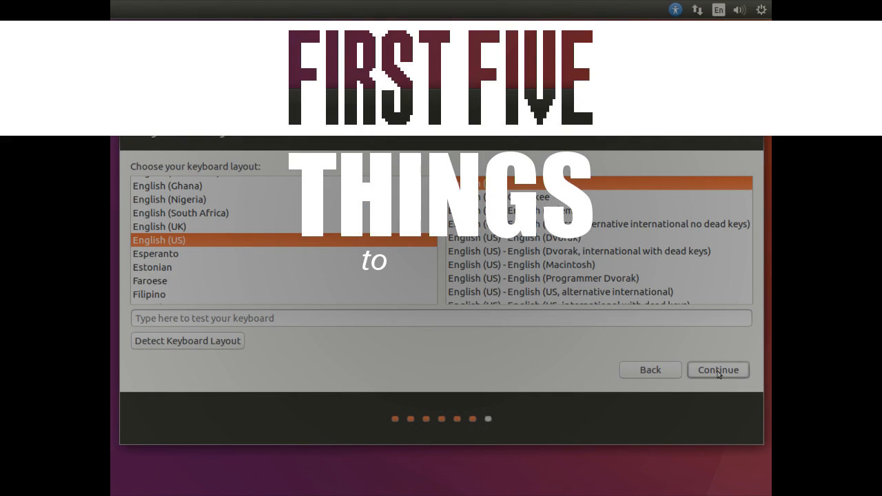
{"action": "left_click", "coordinate": [716, 369]}
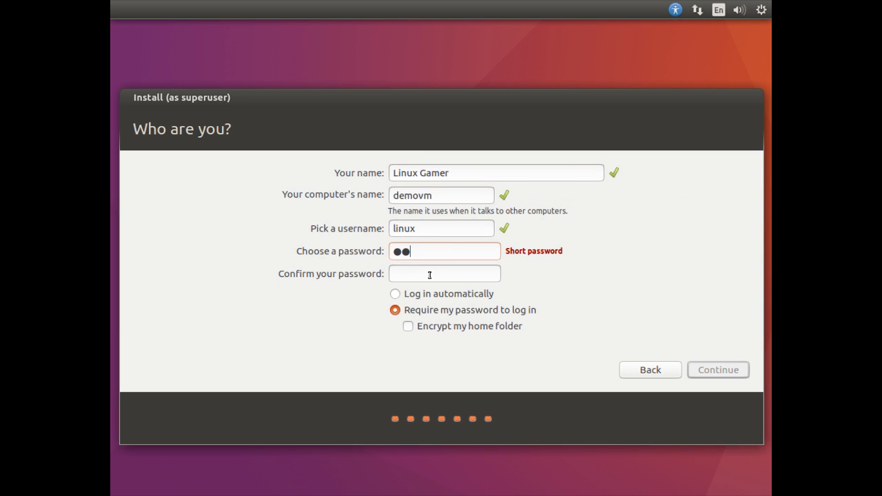
{"action": "left_click", "coordinate": [716, 369]}
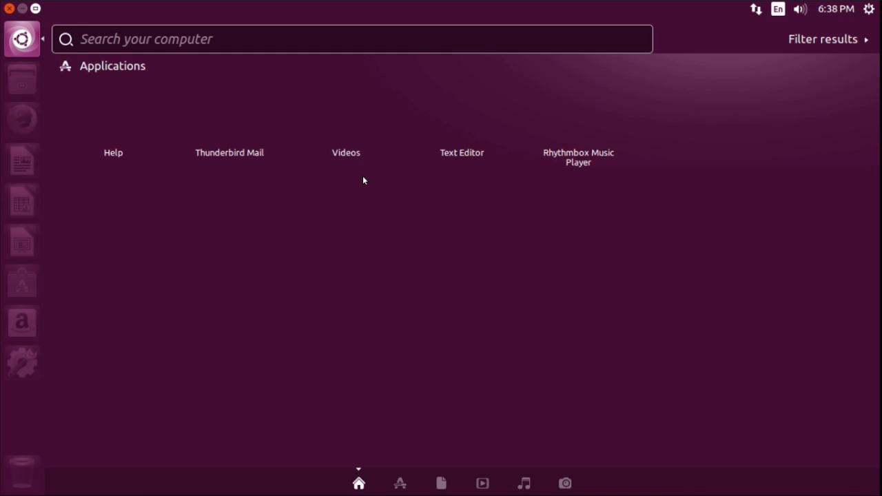
Search the Dash for 'term' and launch the Terminal
{"action": "type", "text": "term"}
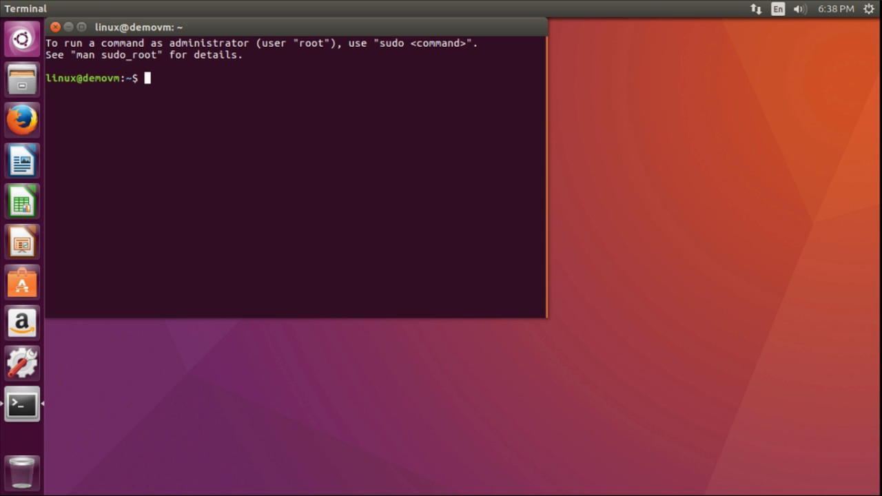
Run 'sudo apt update && sudo apt upgrade' and answer y to upgrade all packages
{"action": "type", "text": "sudo apt upd"}
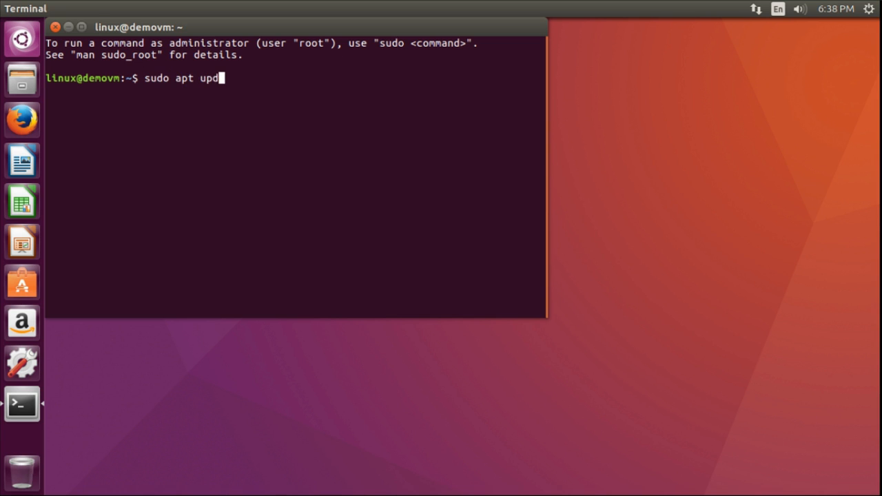
{"action": "type", "text": "ate &&"}
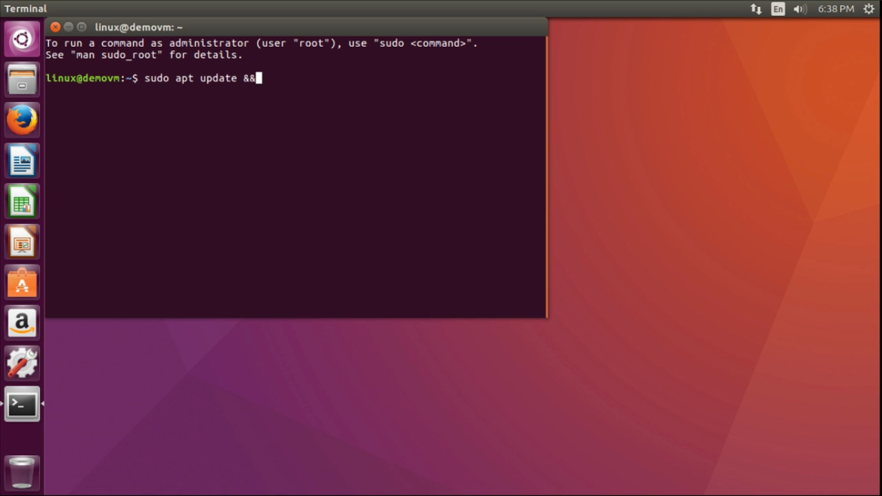
{"action": "type", "text": "sudo apt"}
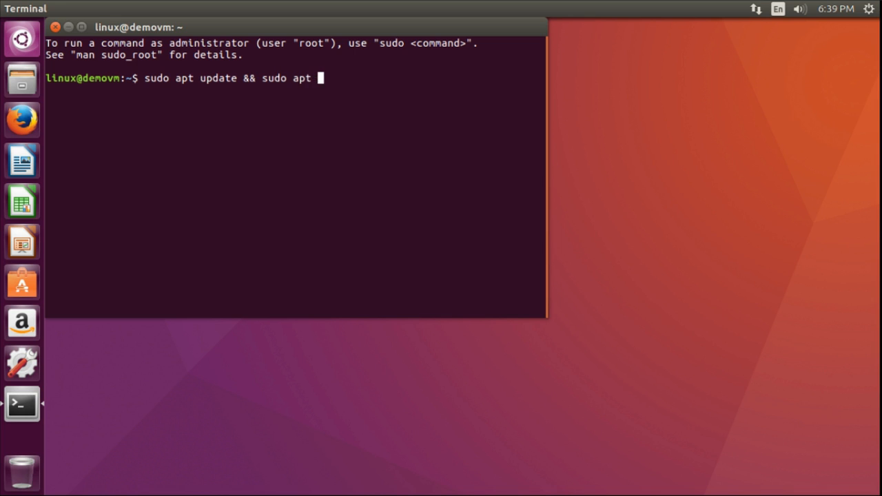
{"action": "type", "text": "upgrade"}
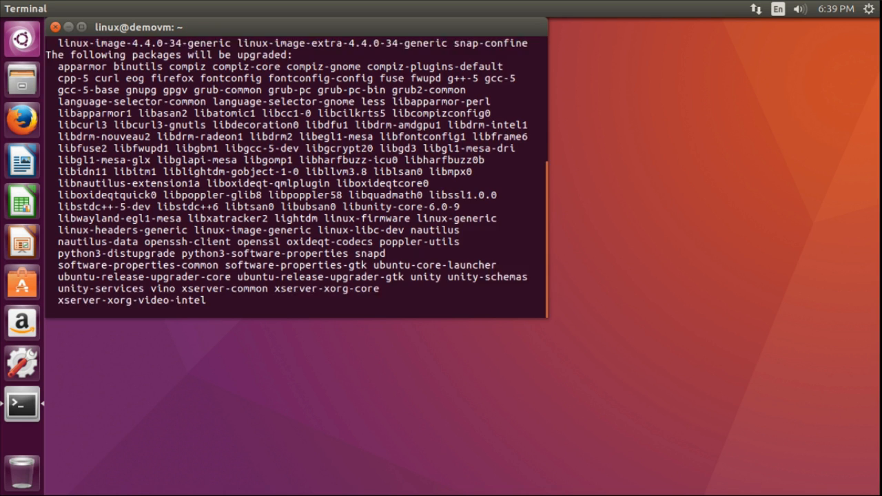
{"action": "type", "text": "y"}
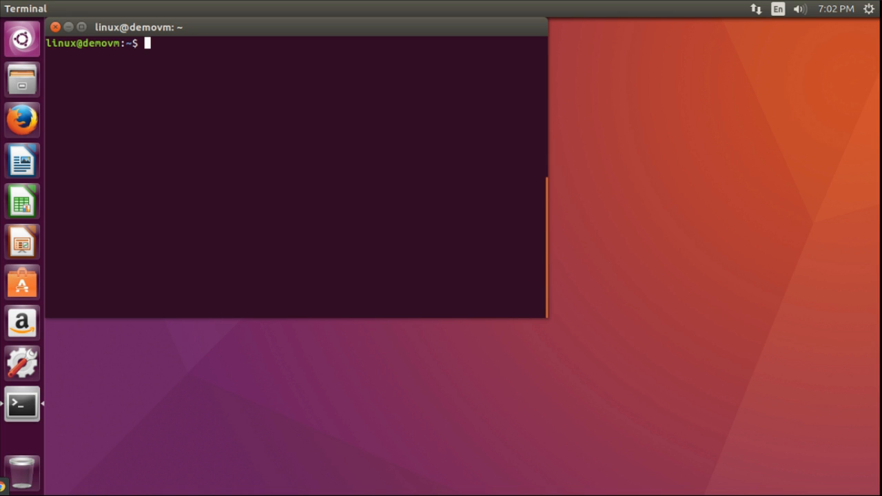
Run 'sudo apt install nvidia-current' and answer y to install the NVIDIA driver
{"action": "type", "text": "sudo apt install nvi"}
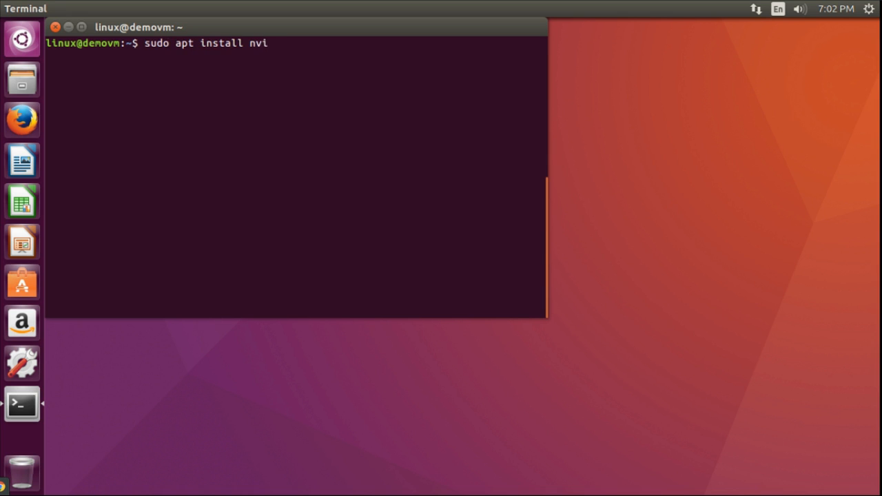
{"action": "type", "text": "dia-current"}
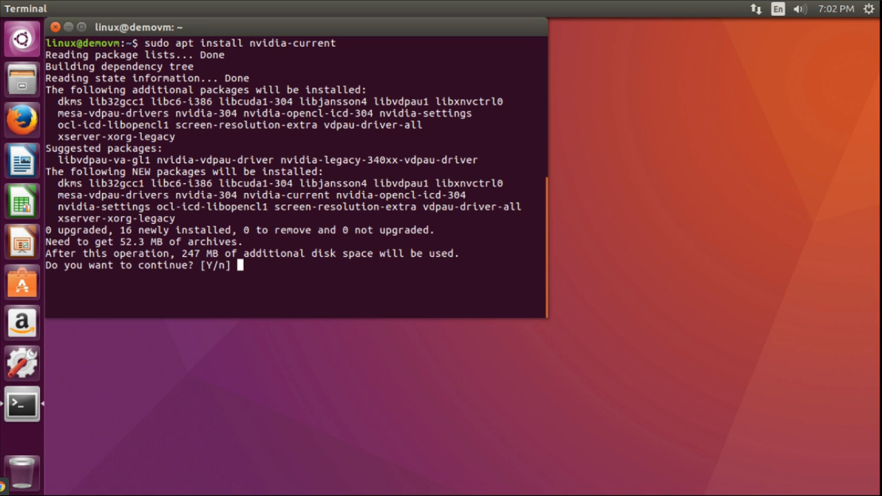
{"action": "type", "text": "y^[[3~"}
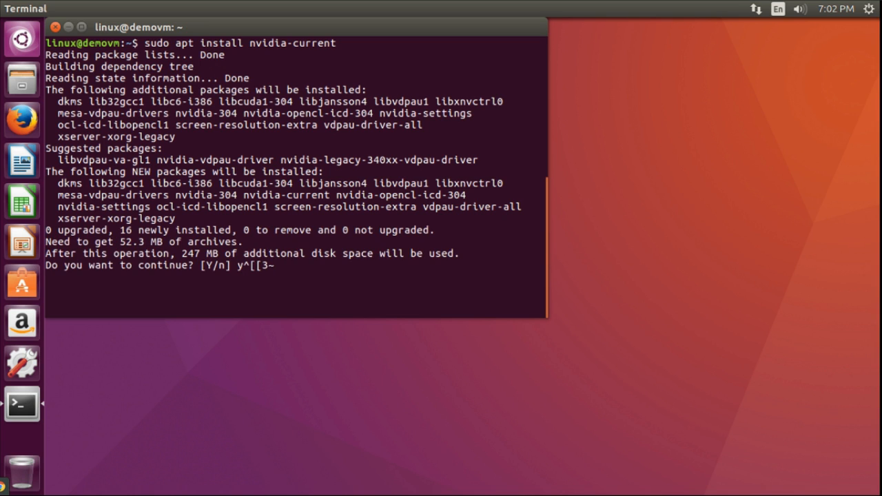
{"action": "key", "text": "BackSpace"}
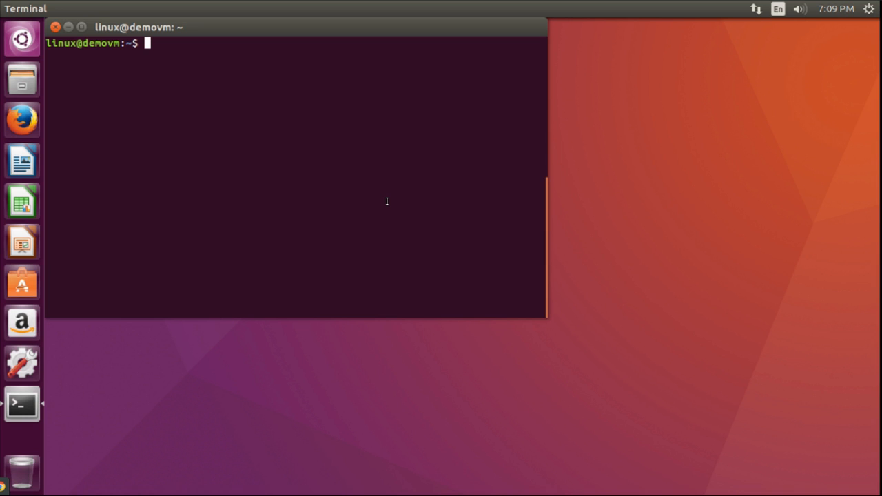
Run 'sudo apt install steam' and answer y to install Steam with its 32-bit libraries
{"action": "type", "text": "sudo"}
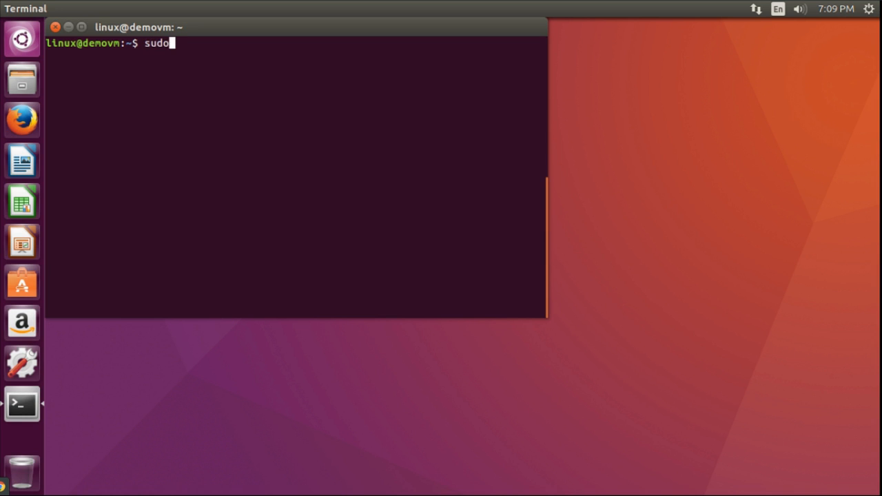
{"action": "type", "text": "apt install s"}
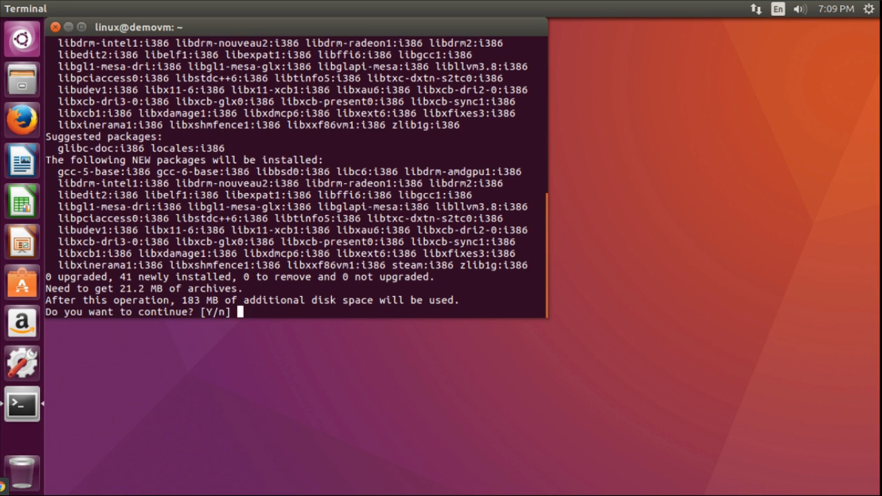
{"action": "type", "text": "y"}
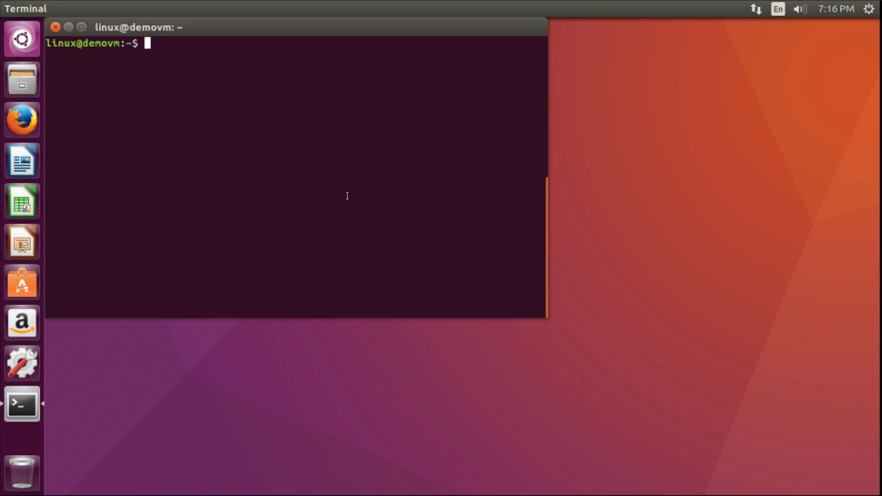
{"action": "mouse_move", "coordinate": [347, 195]}
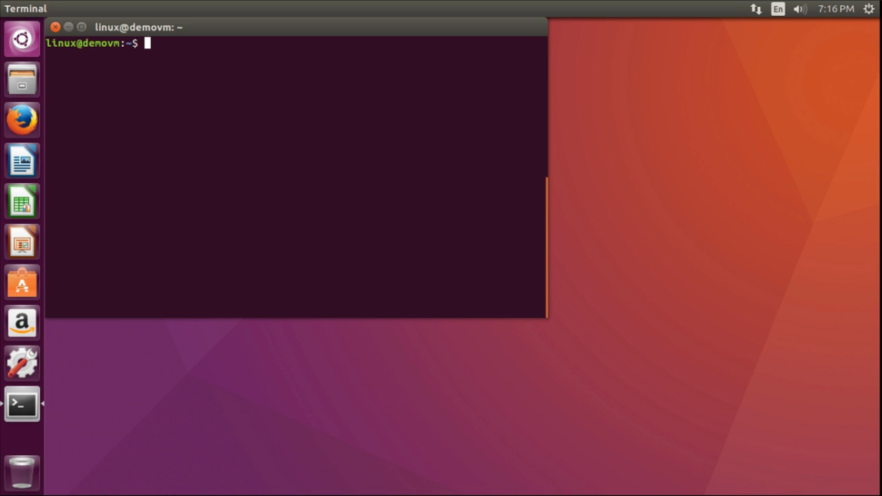
Enter 'sudo apt install gimp vlc' at the prompt
{"action": "type", "text": "sudo apt install"}
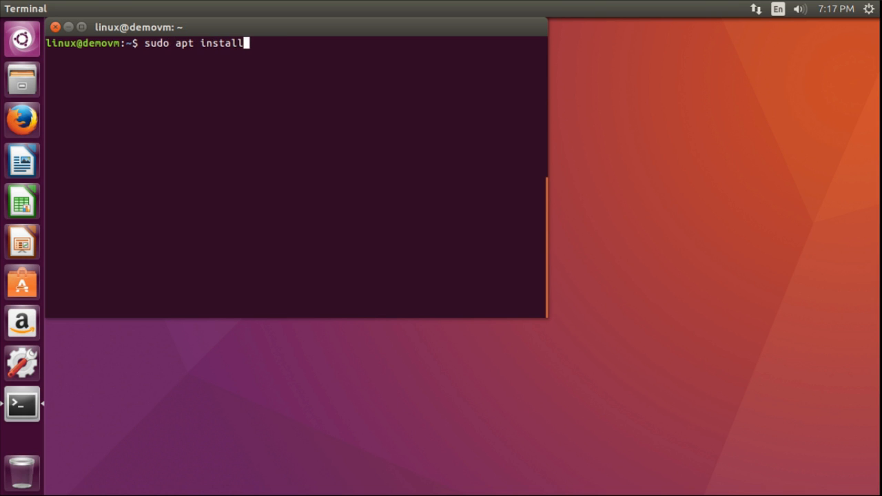
{"action": "type", "text": "gimp vlc"}
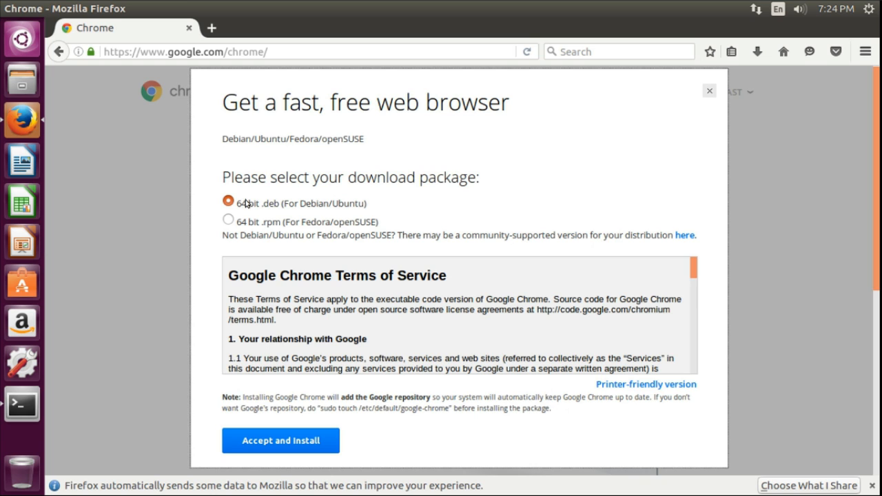
Accept the Chrome terms and save the 64-bit .deb package to disk
{"action": "left_click", "coordinate": [281, 441]}
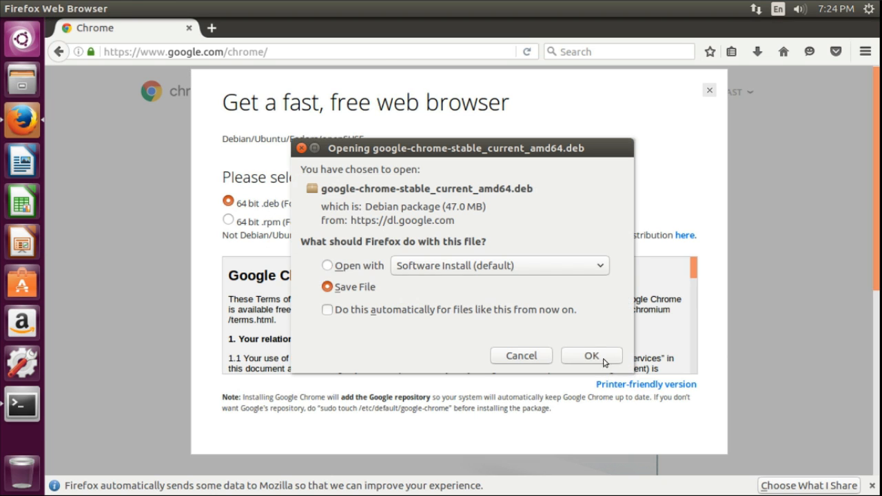
{"action": "left_click", "coordinate": [590, 356]}
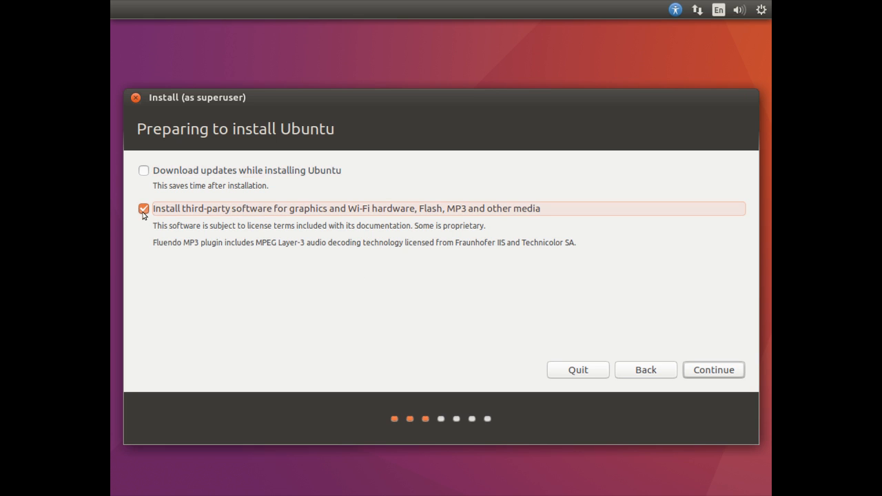
{"action": "left_click", "coordinate": [144, 209]}
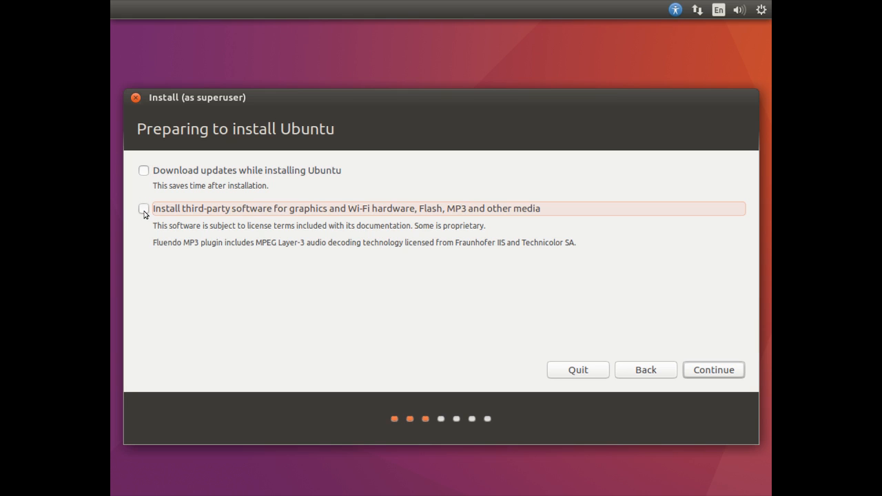
{"action": "left_click", "coordinate": [713, 369]}
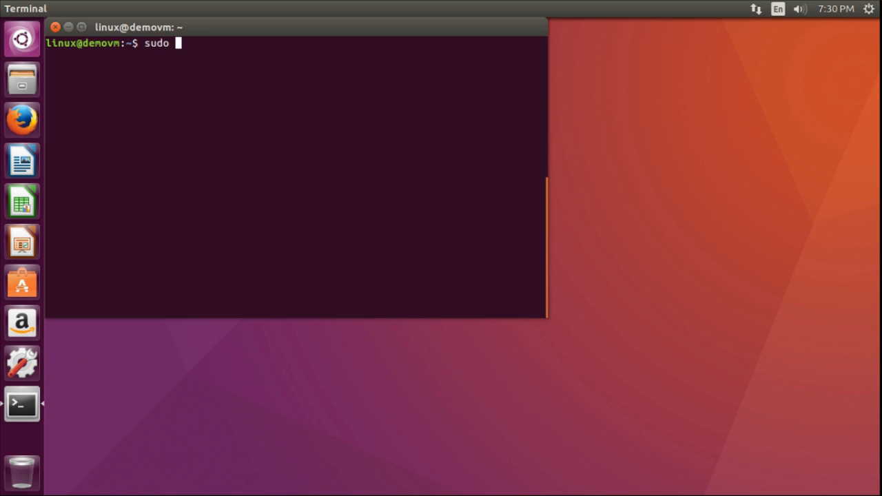
Run 'sudo apt install ubuntu-restricted-extras' and answer y to download the 61 codec packages
{"action": "type", "text": "apt install u"}
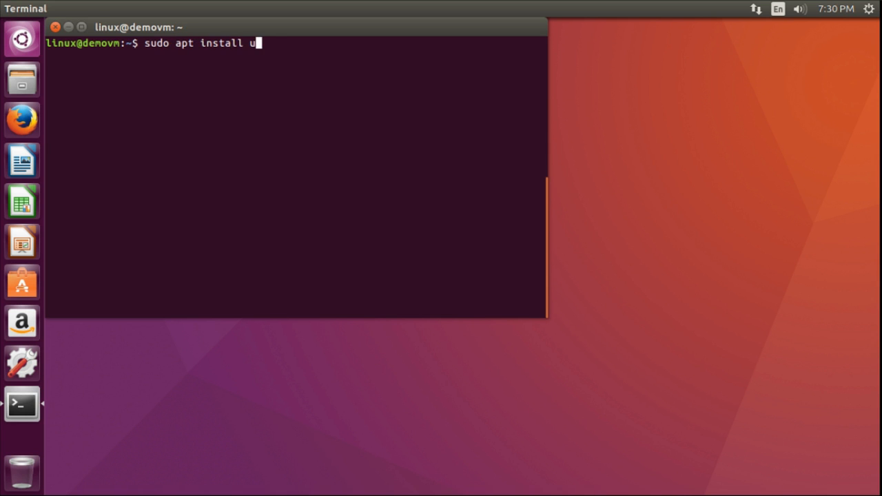
{"action": "type", "text": "buntu-restrict"}
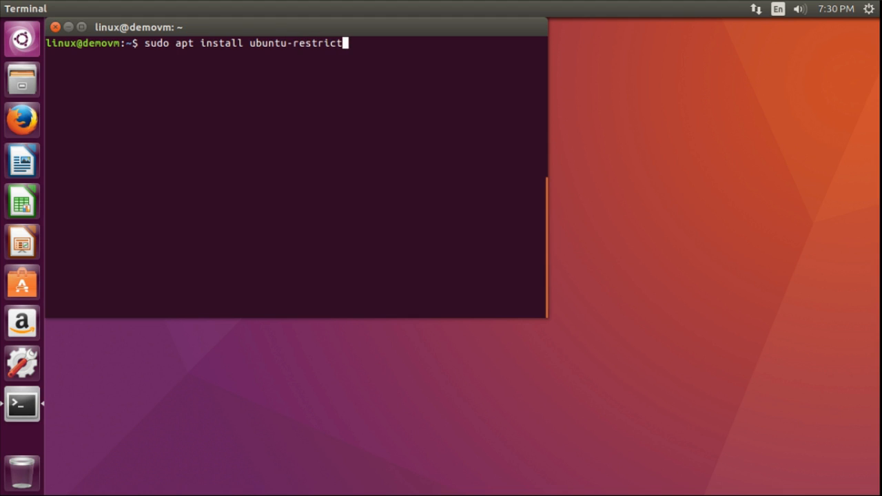
{"action": "type", "text": "ed-extr"}
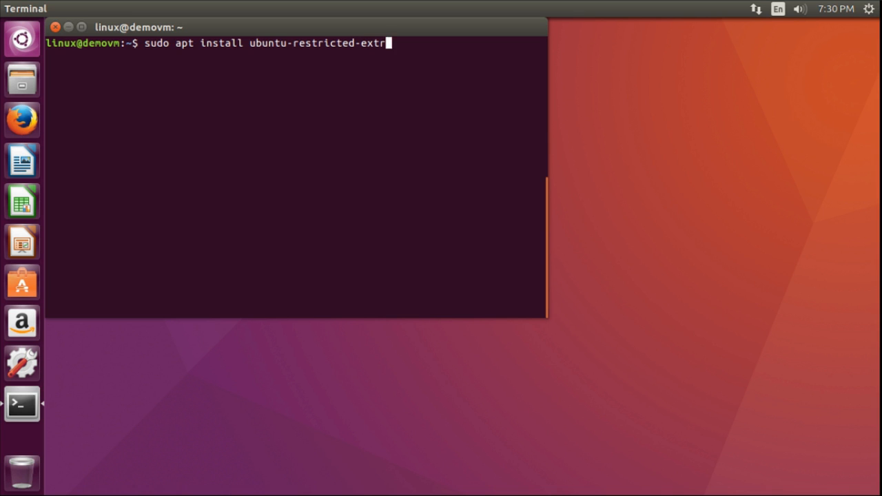
{"action": "key", "text": "Return"}
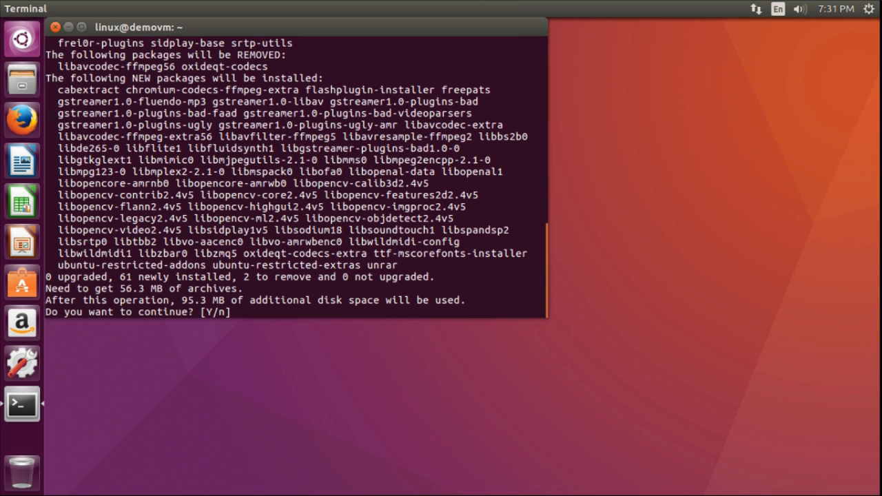
{"action": "type", "text": "y"}
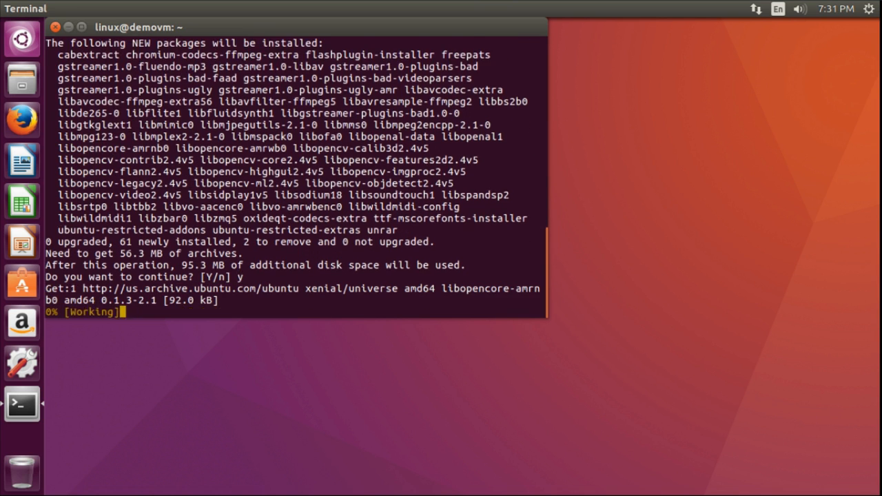
{"action": "left_click", "coordinate": [22, 119]}
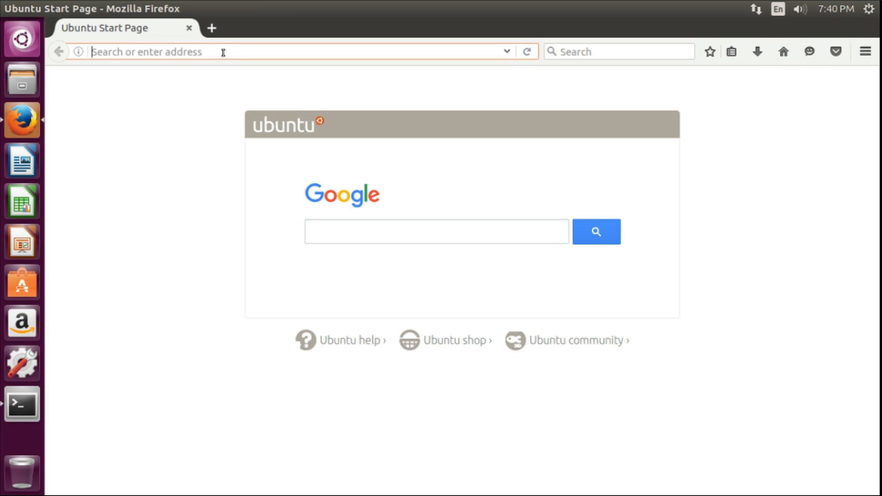
Go to codecademy.com and read the Learn the Command Line lesson 1 introduction
{"action": "type", "text": "codecademy.com/en/courses/learn-the-command-line/lessons/"}
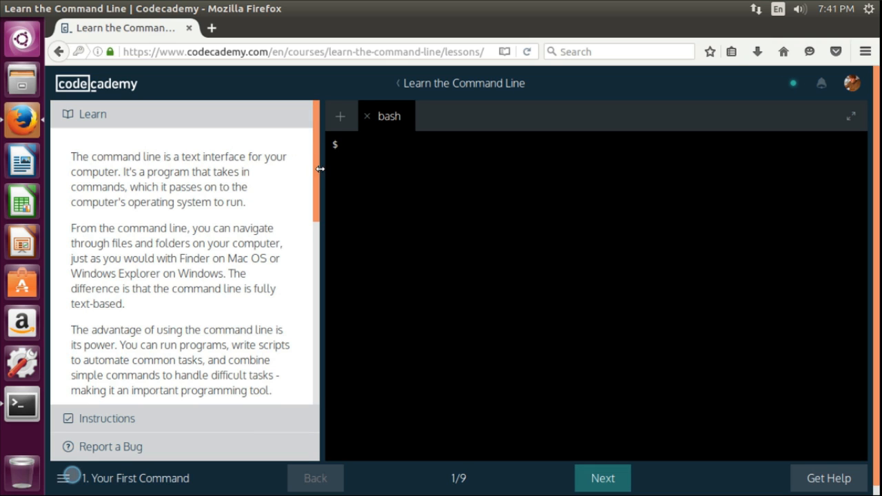
{"action": "scroll", "scroll_direction": "down", "scroll_amount": 3}
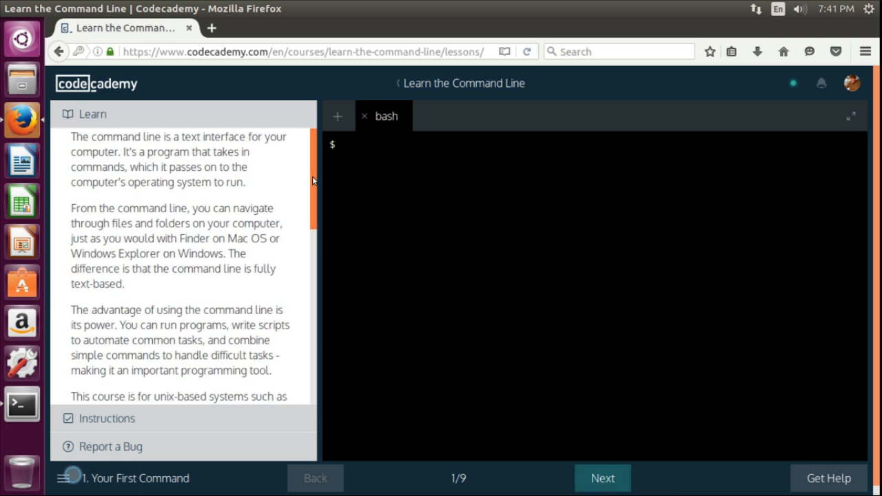
{"action": "scroll", "scroll_direction": "down", "scroll_amount": 3}
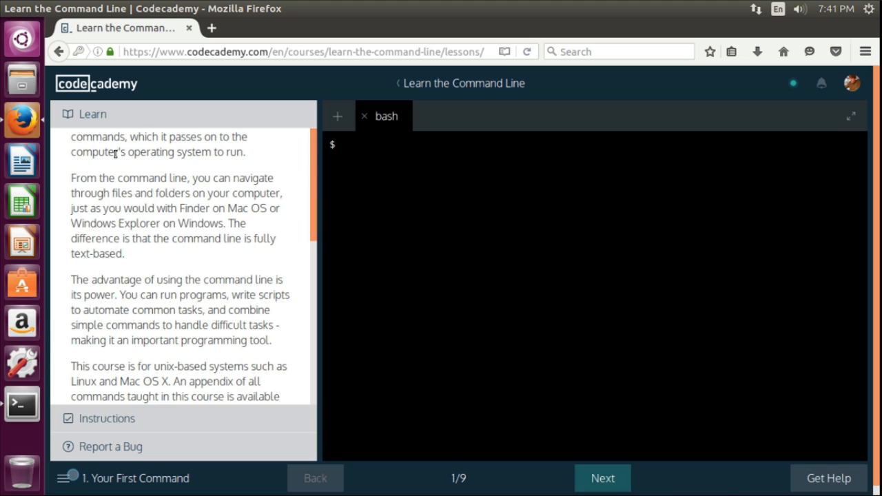
{"action": "mouse_move", "coordinate": [268, 233]}
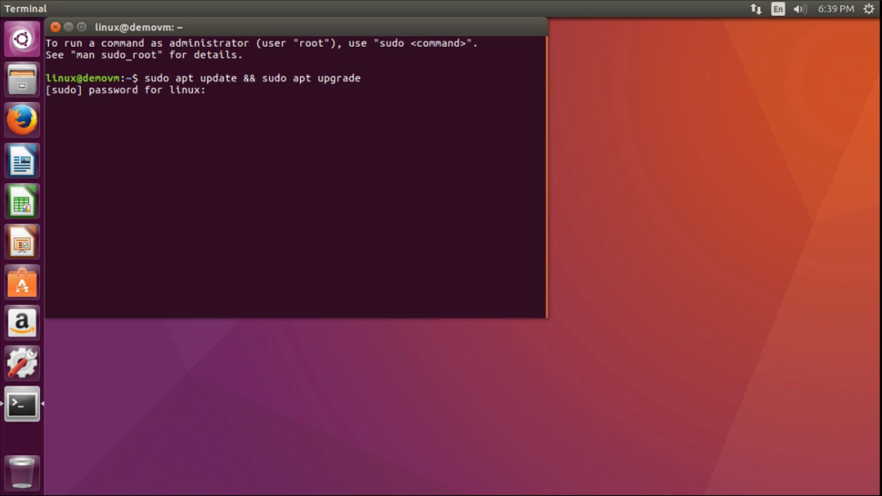
Submit the sudo password so 'apt update && apt upgrade' starts reading package lists
{"action": "key", "text": "Enter"}
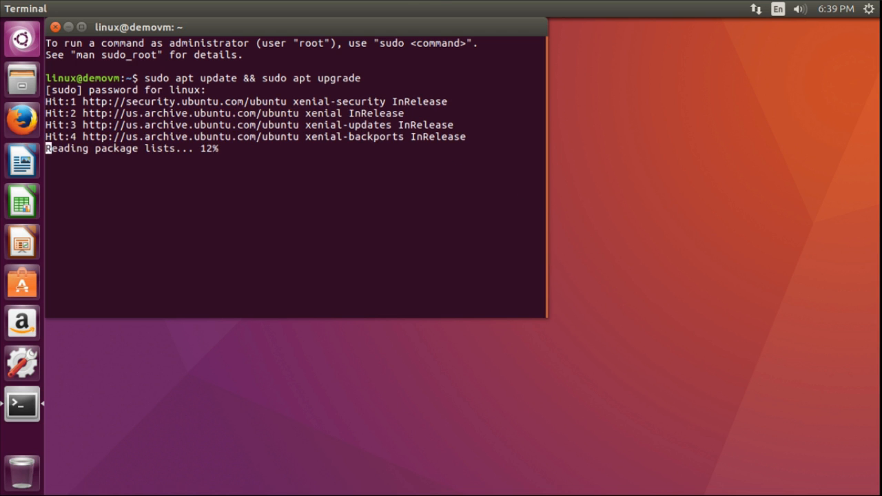